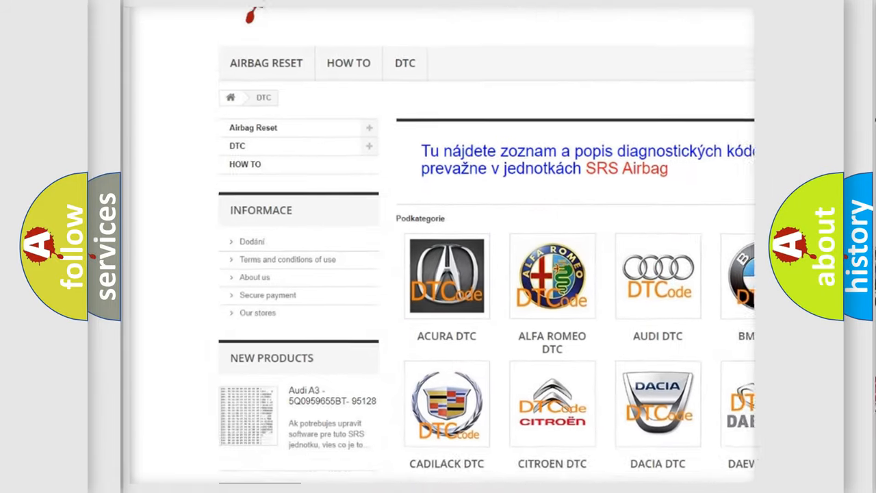
scroll(down, 3)
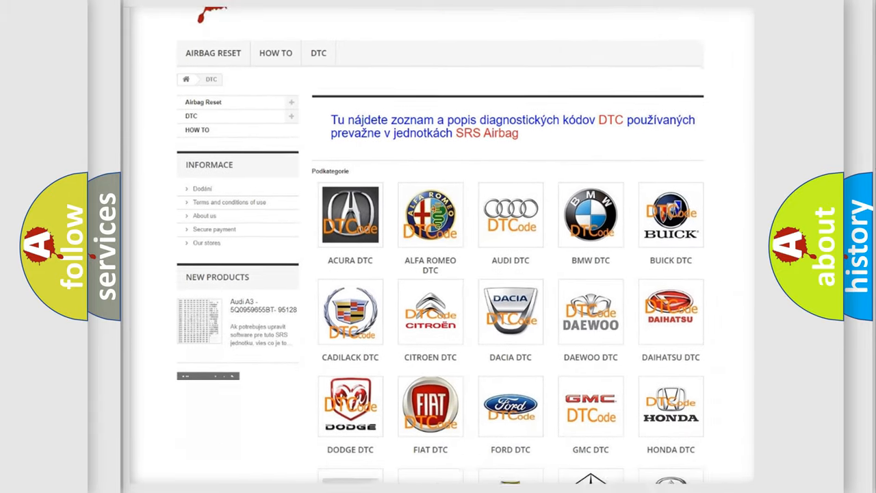
scroll(down, 3)
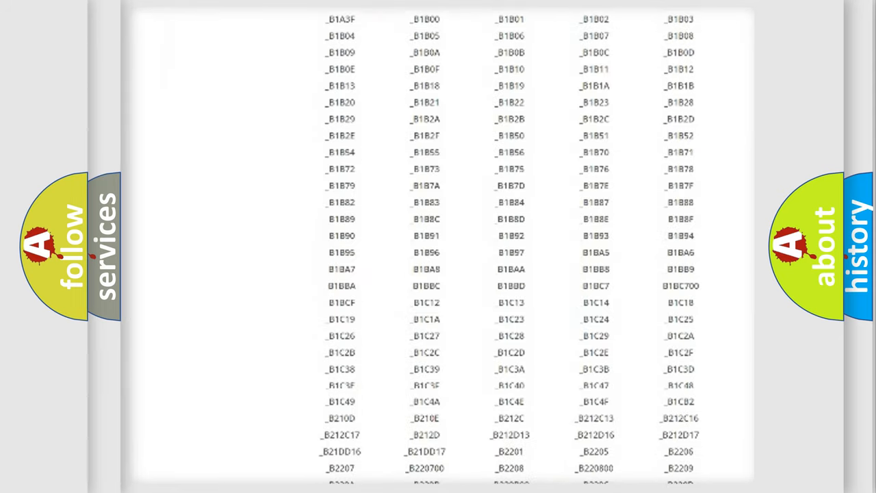
scroll(down, 3)
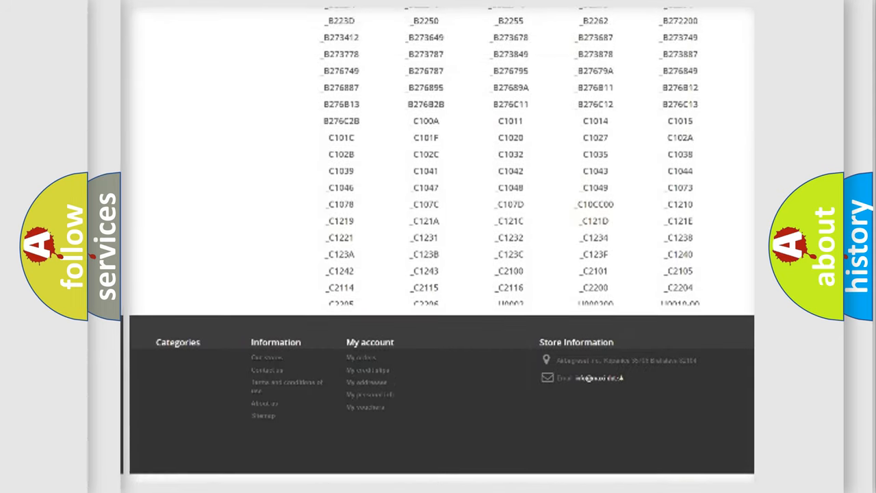
scroll(up, 3)
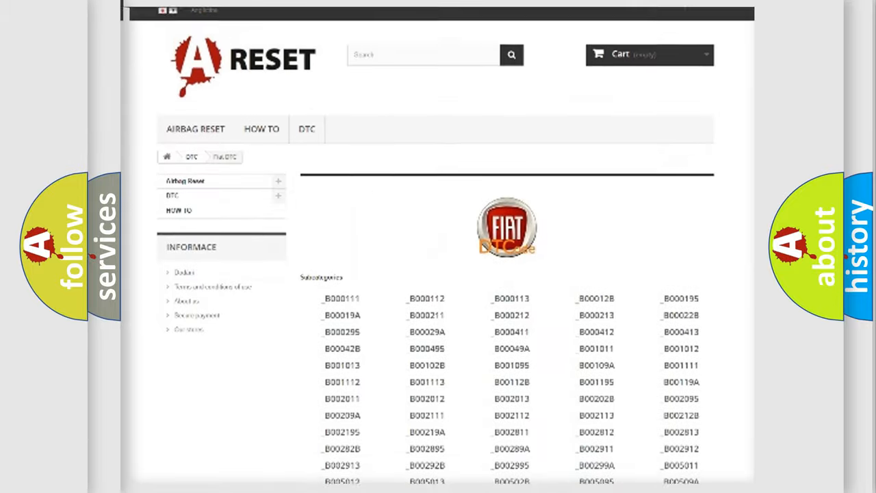